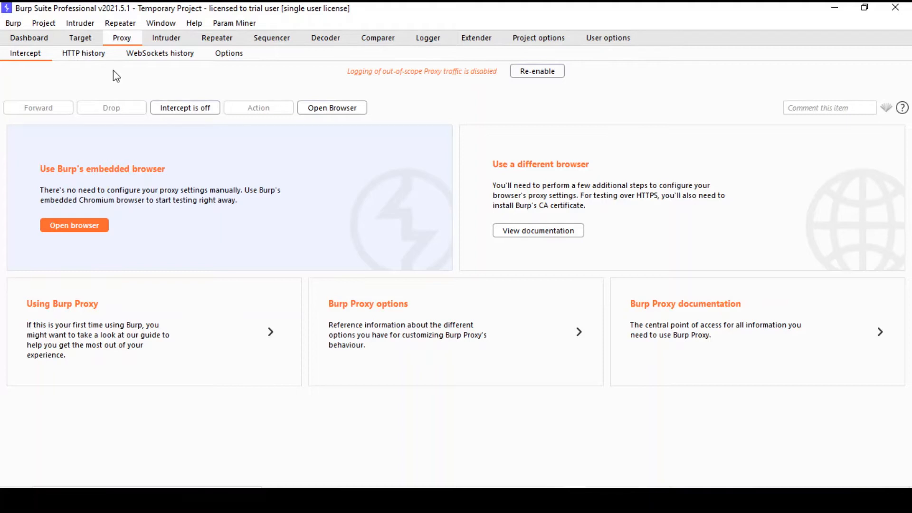
Show the Proxy HTTP history log of captured lab requests
click(536, 70)
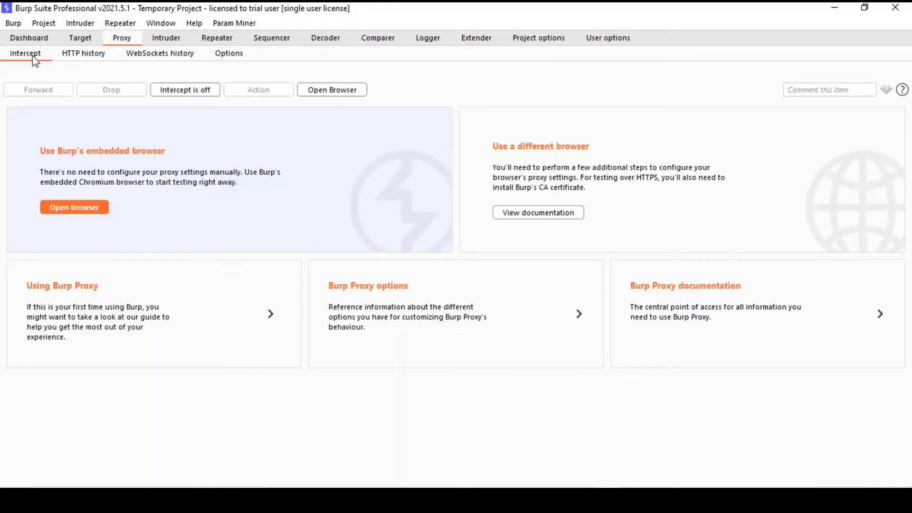
mouse_move(67, 192)
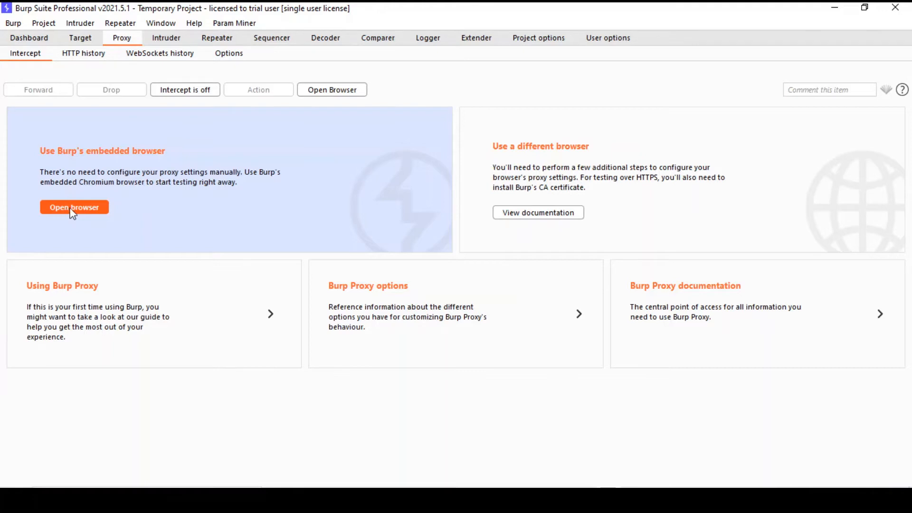
click(74, 207)
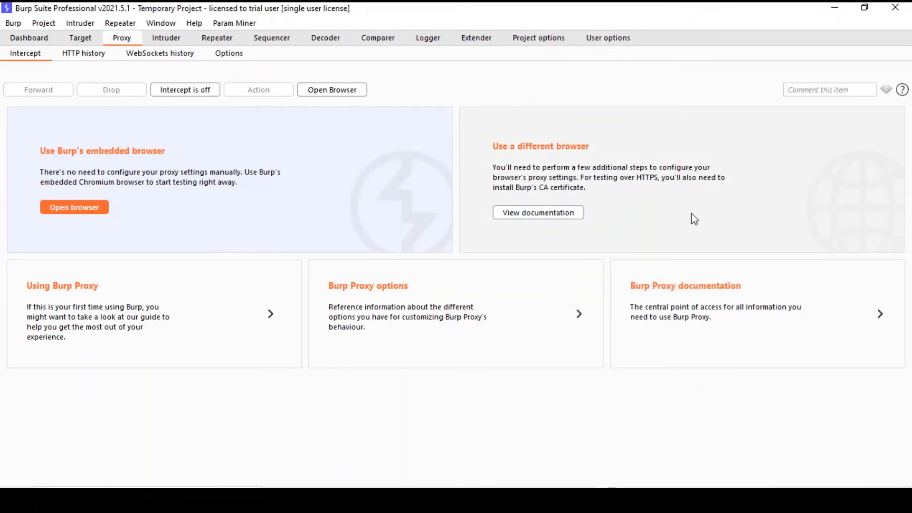
mouse_move(674, 215)
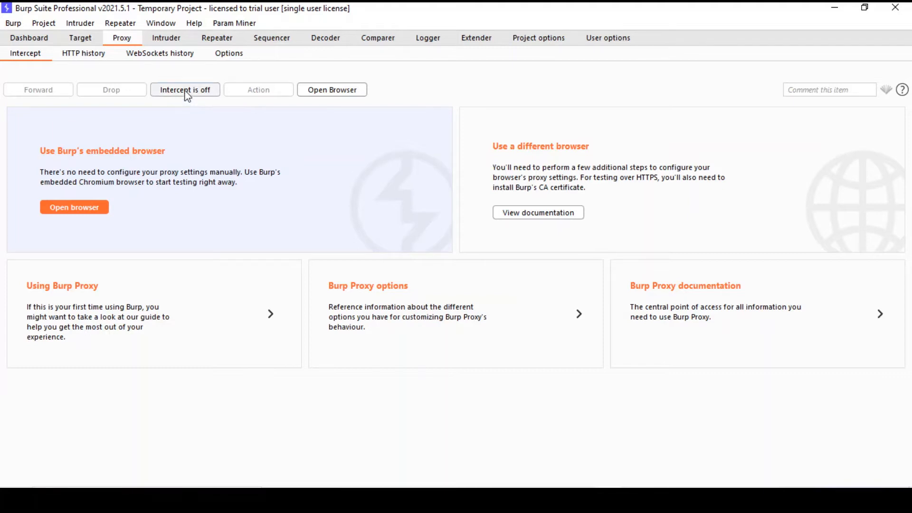
mouse_move(187, 107)
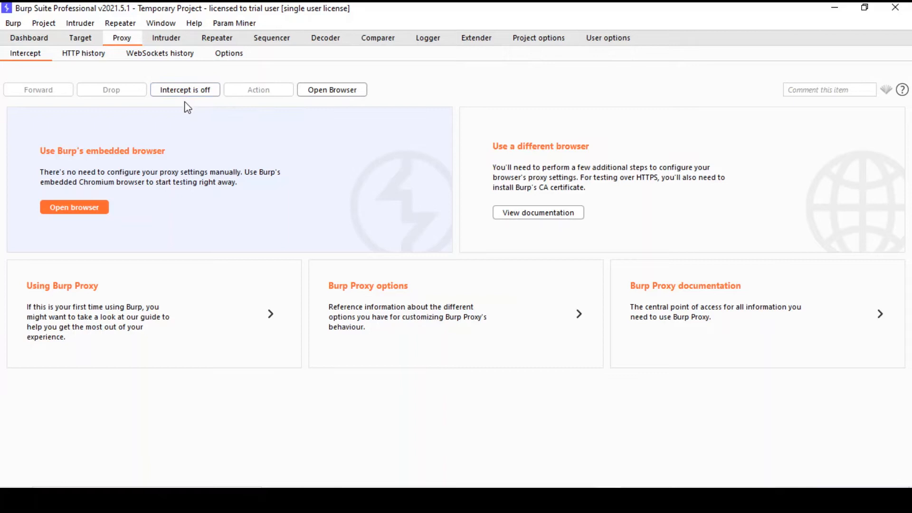
mouse_move(192, 105)
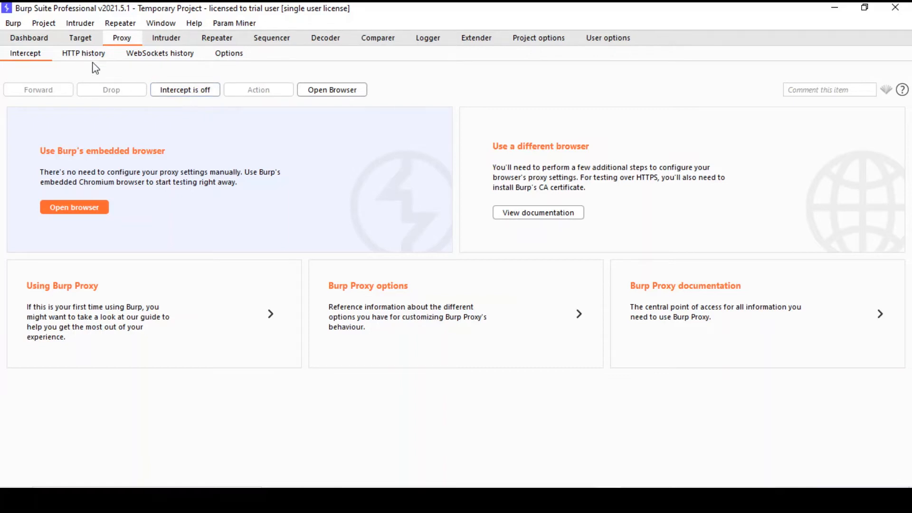
click(83, 53)
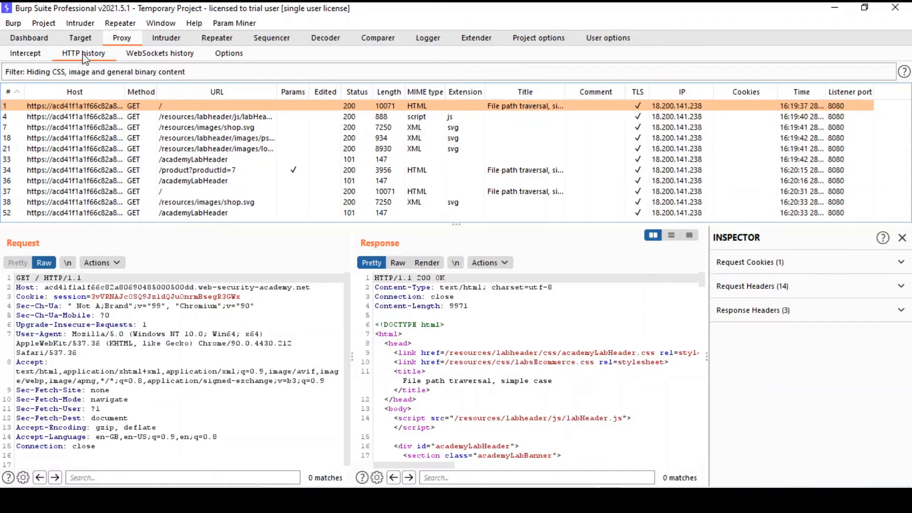
mouse_move(126, 152)
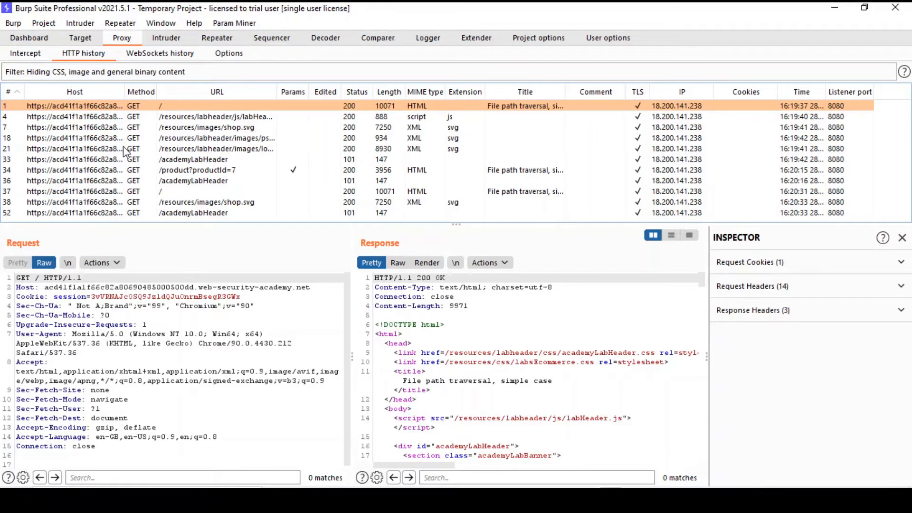
mouse_move(158, 156)
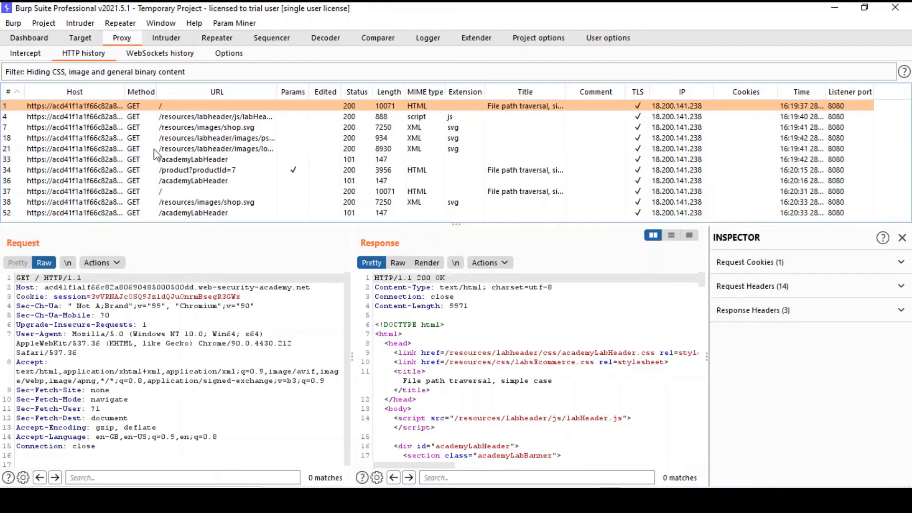
mouse_move(169, 156)
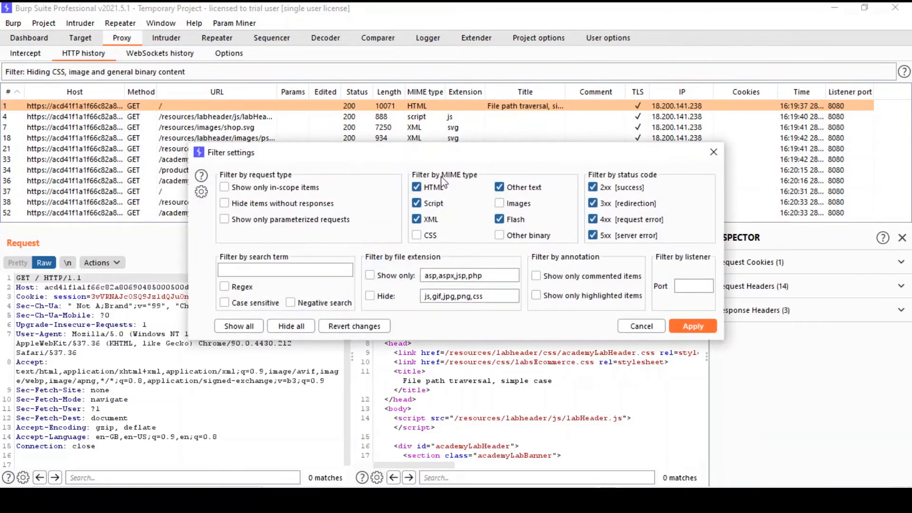
Cancel the filter settings and move to the WebSockets history
click(693, 326)
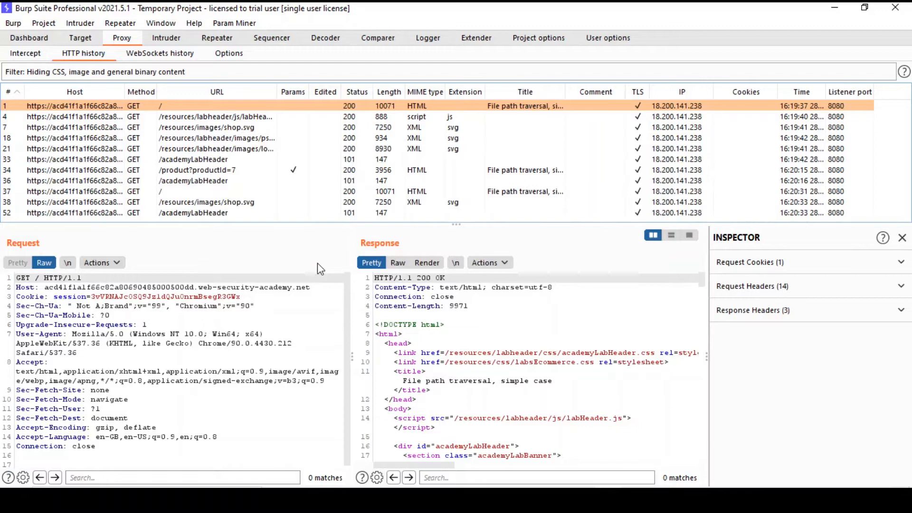
mouse_move(320, 176)
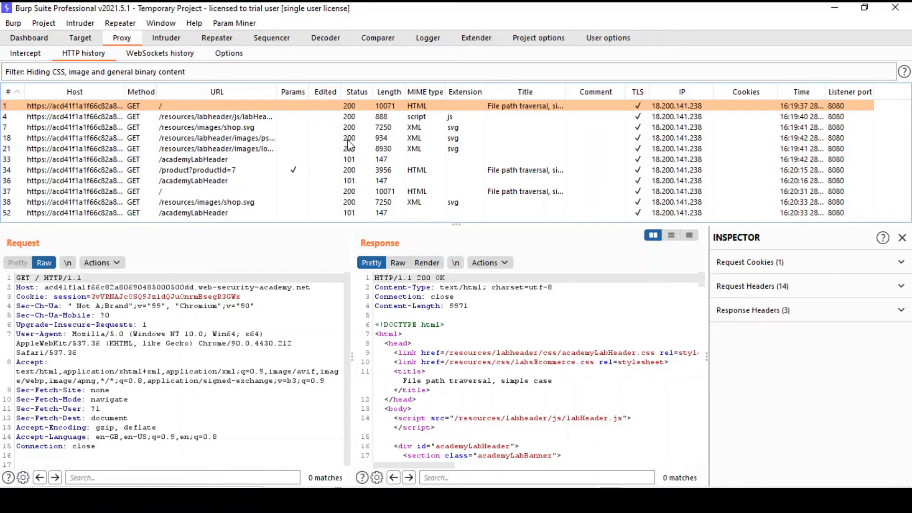
mouse_move(345, 153)
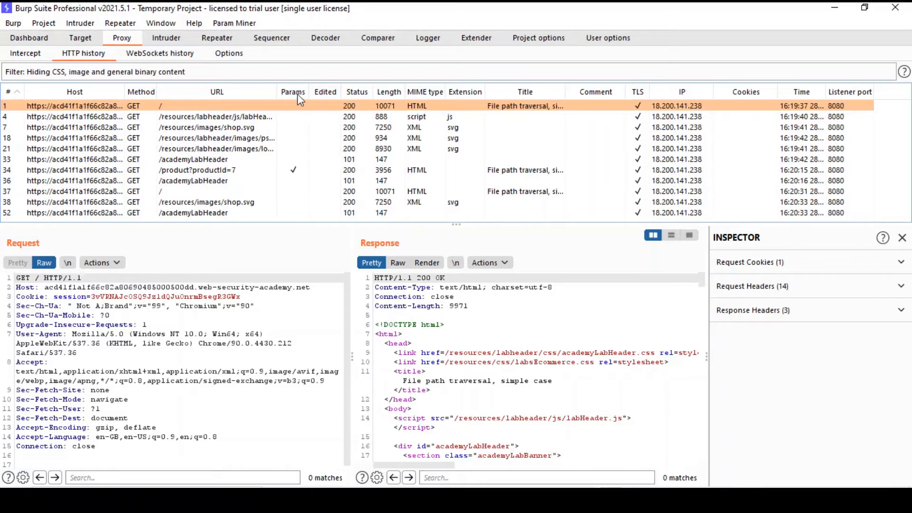
mouse_move(299, 149)
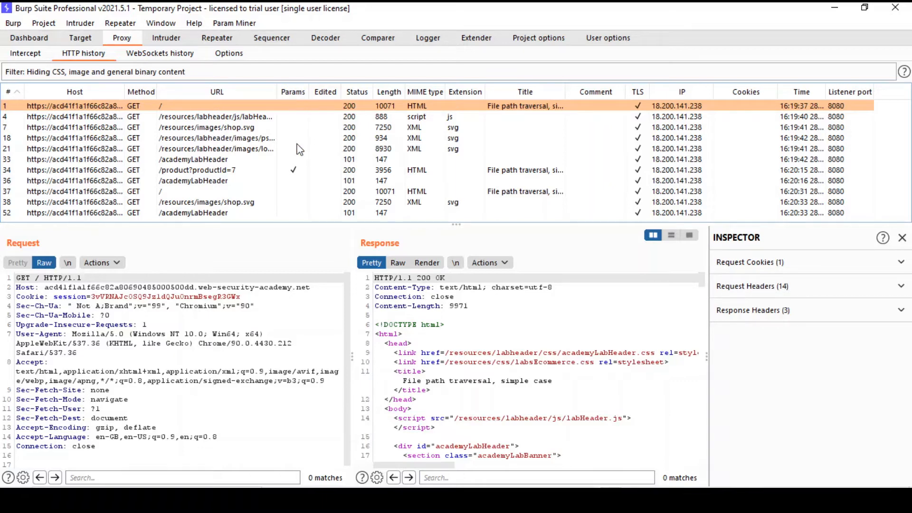
mouse_move(298, 165)
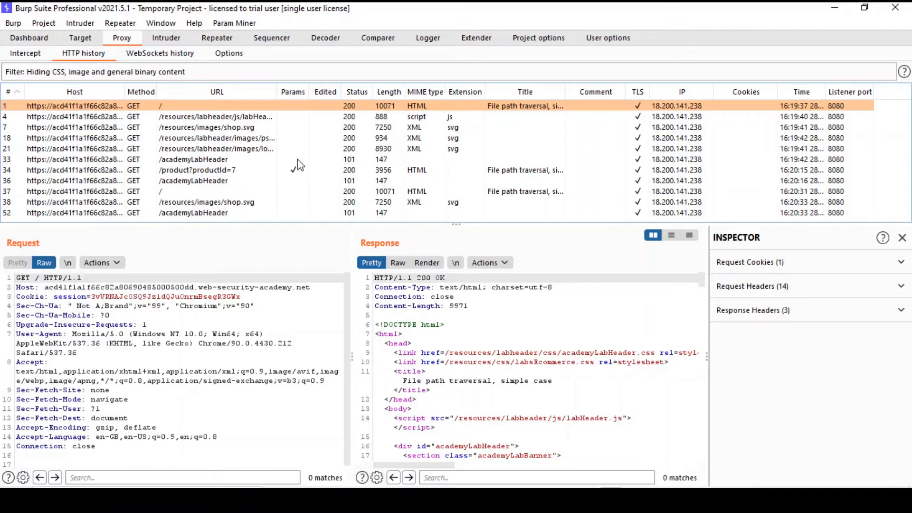
mouse_move(295, 177)
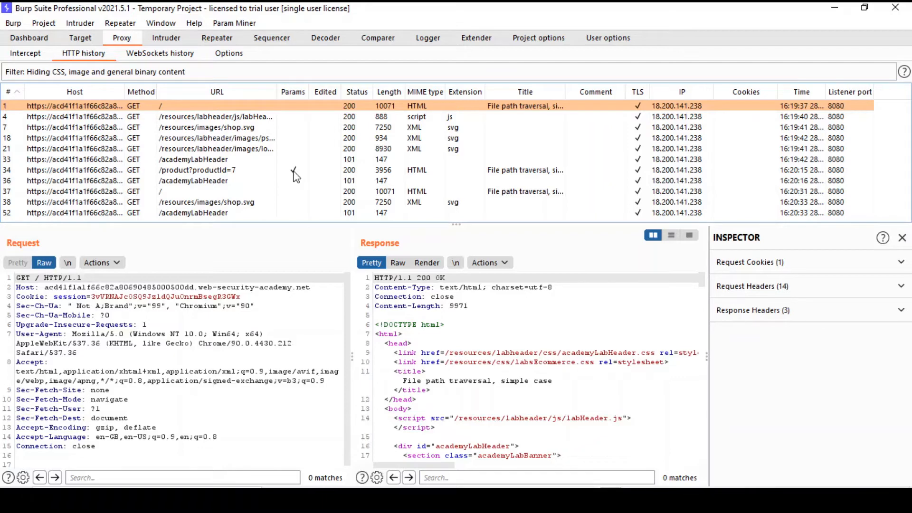
mouse_move(348, 115)
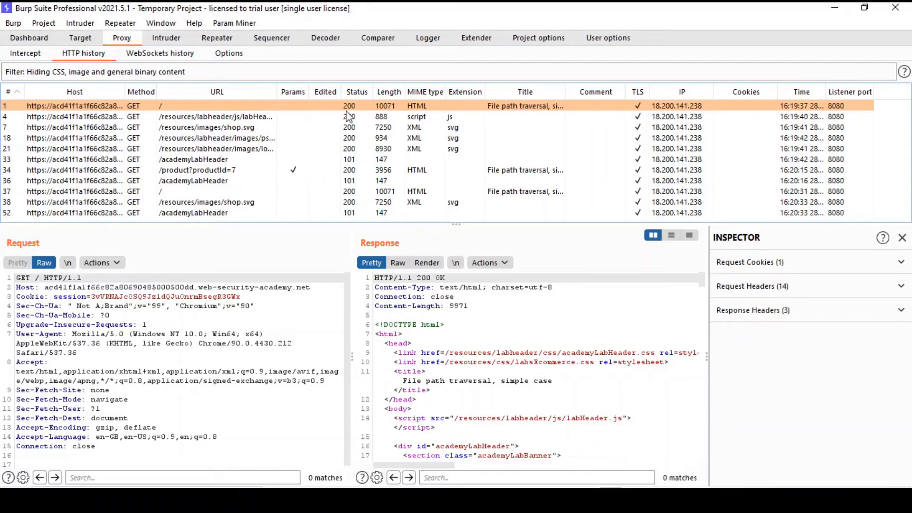
mouse_move(357, 172)
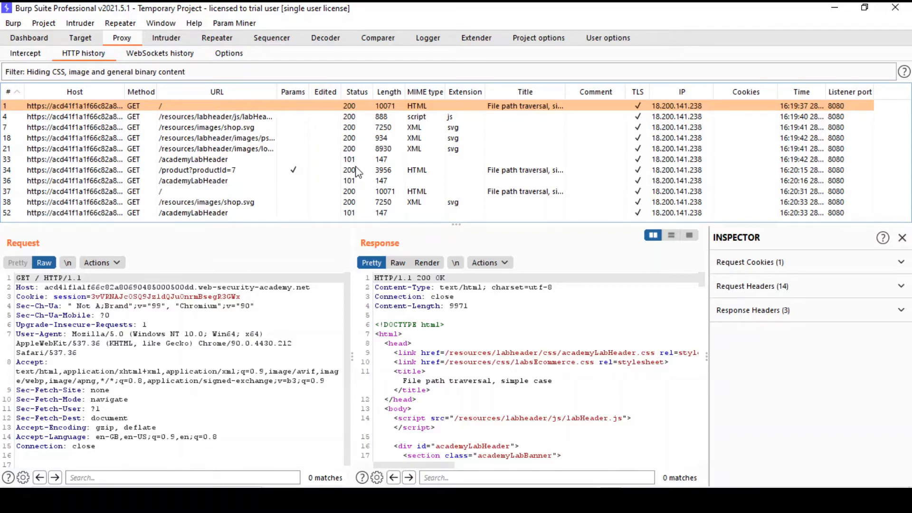
mouse_move(309, 194)
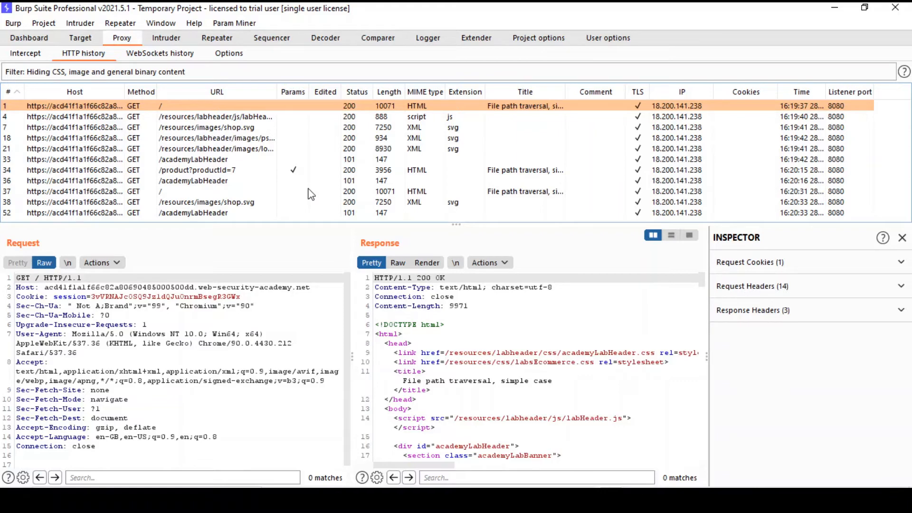
click(159, 54)
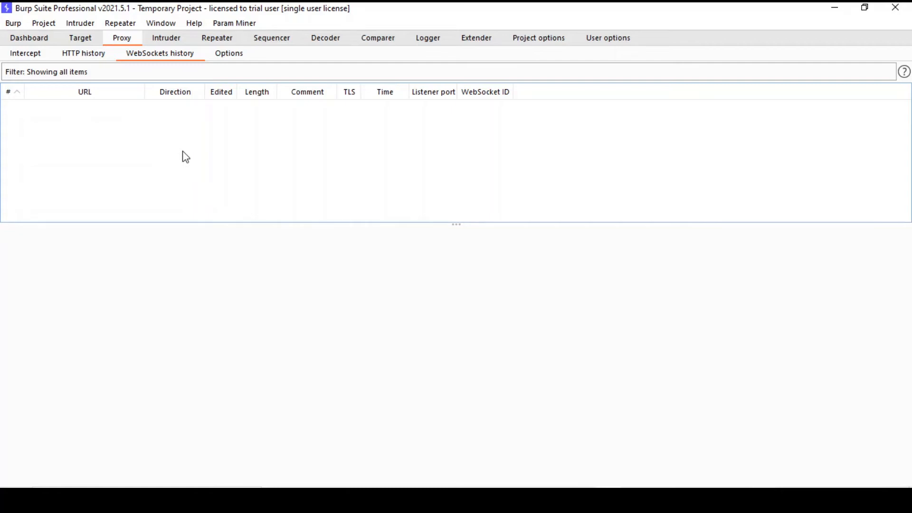
mouse_move(172, 154)
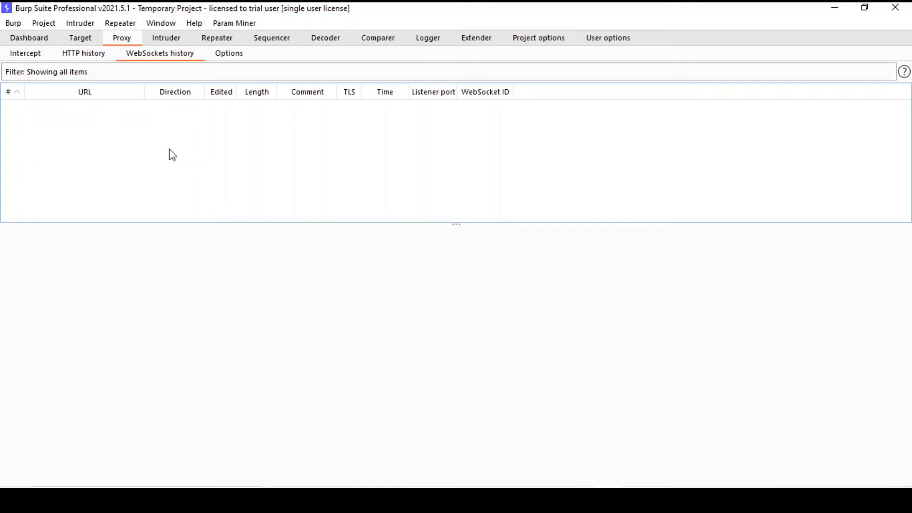
mouse_move(144, 147)
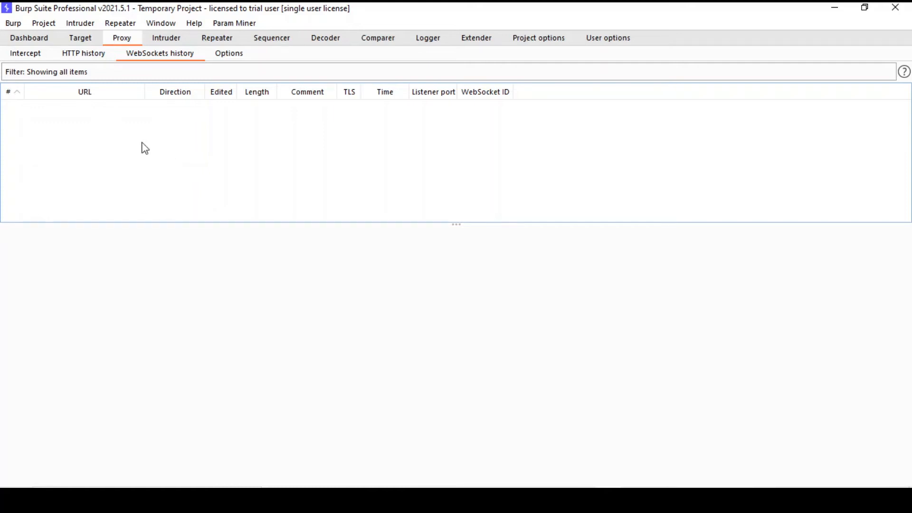
mouse_move(121, 153)
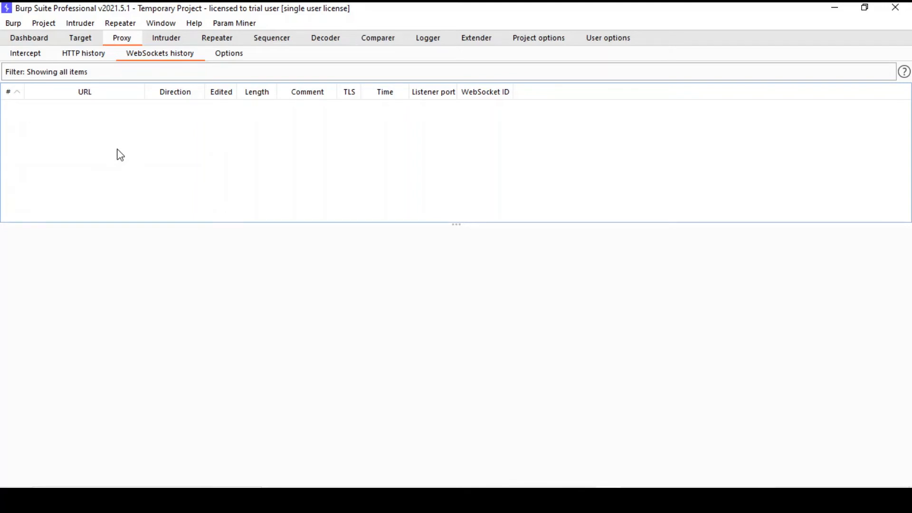
Show the Proxy options with the 127.0.0.1:8080 listener and intercept rules
click(229, 54)
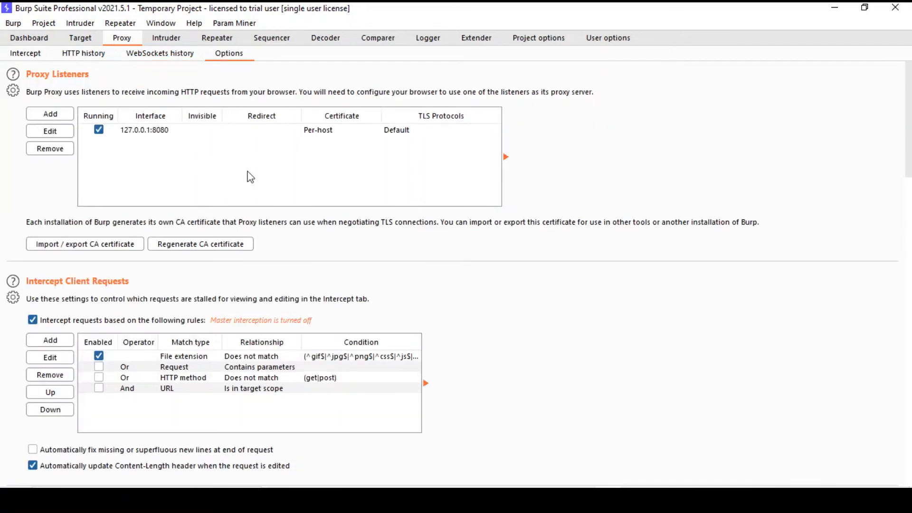
mouse_move(151, 70)
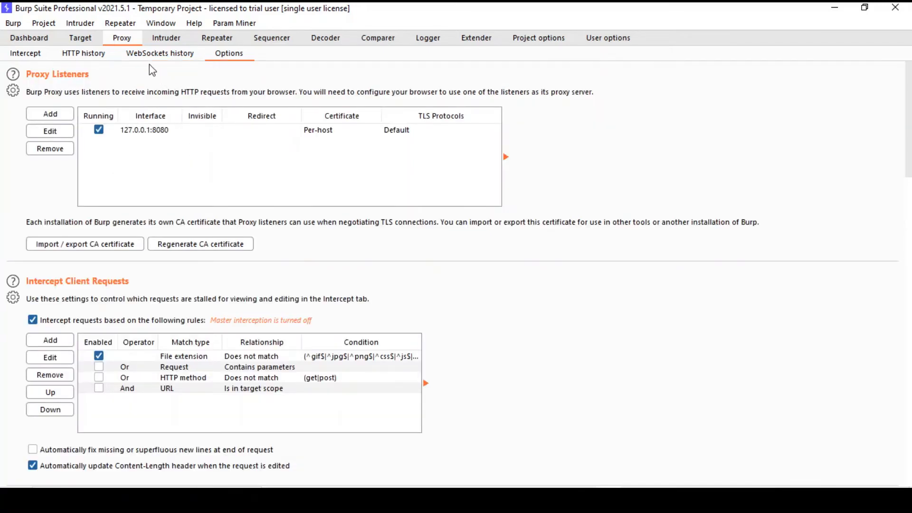
mouse_move(237, 74)
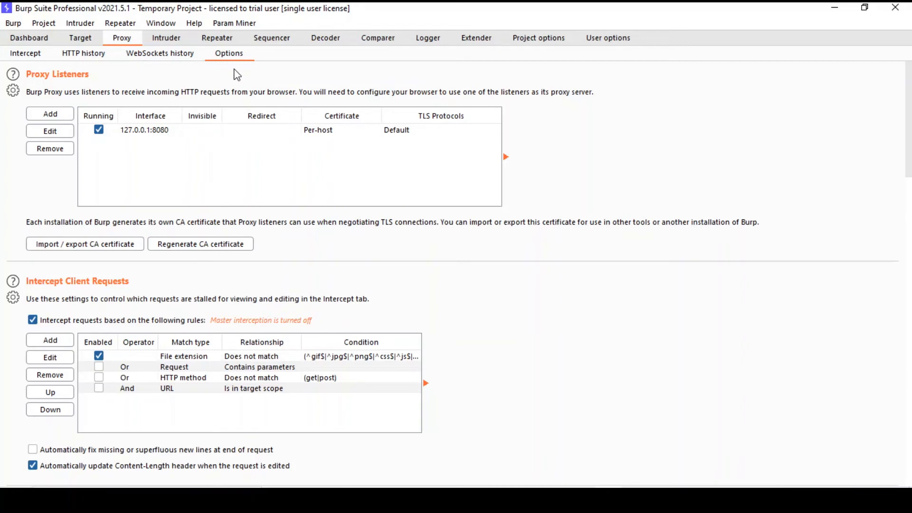
mouse_move(93, 80)
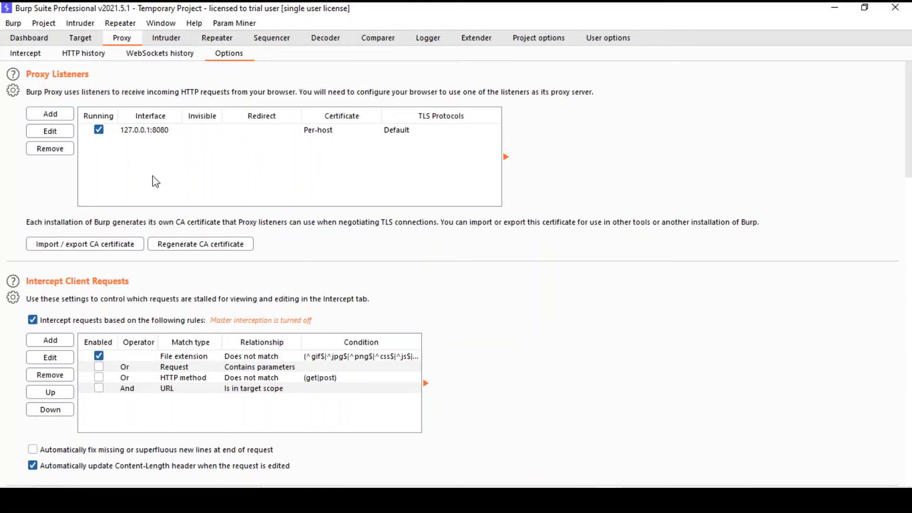
mouse_move(143, 141)
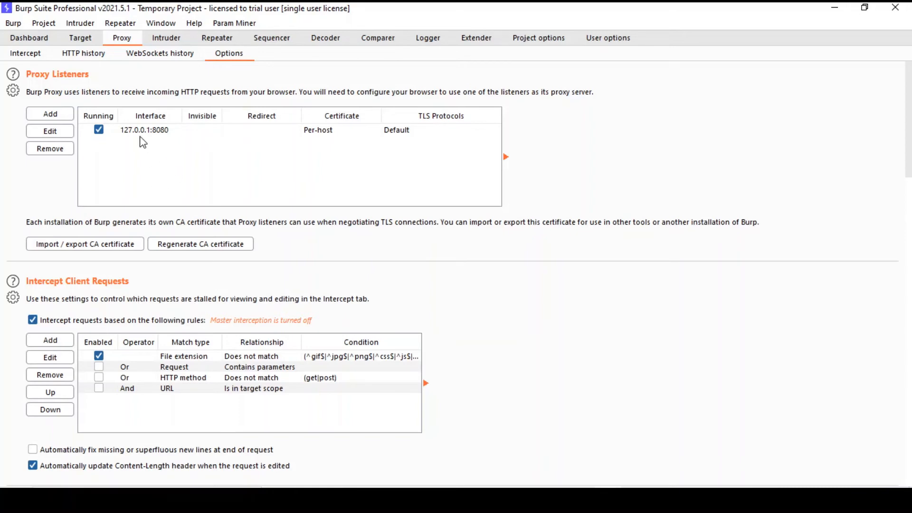
mouse_move(155, 167)
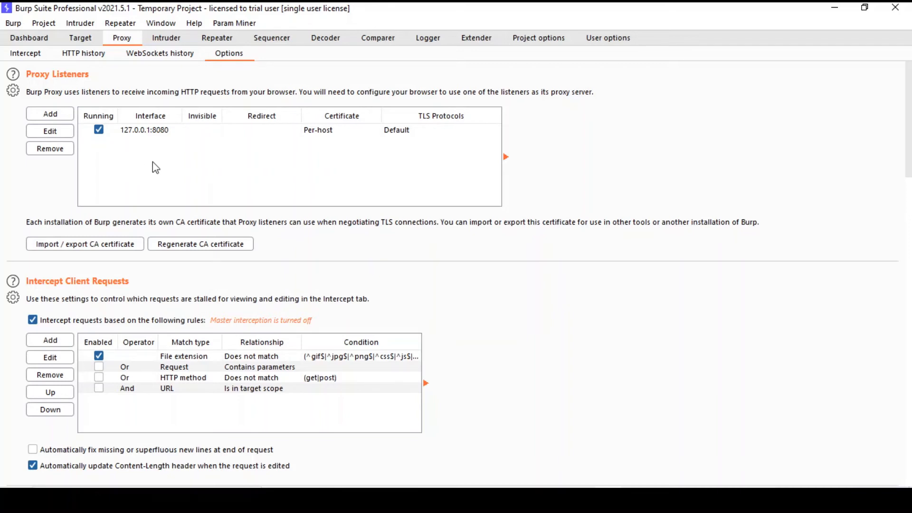
mouse_move(344, 233)
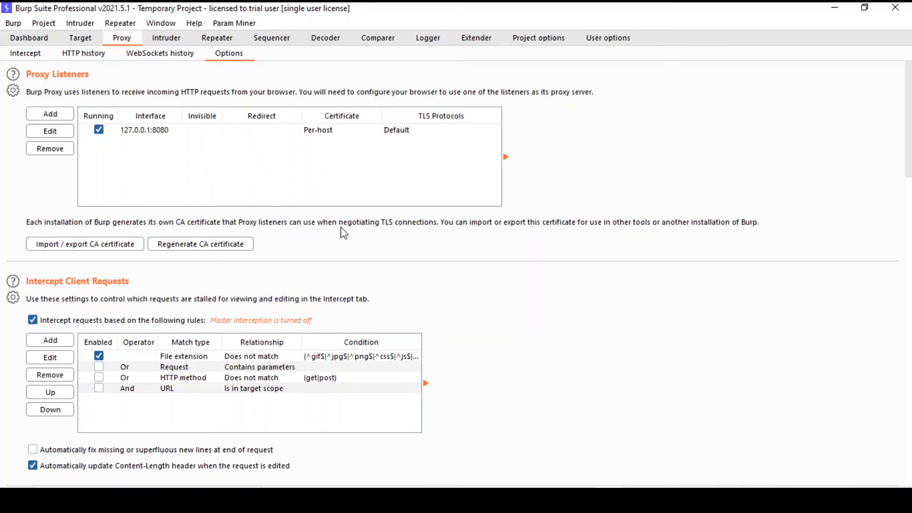
mouse_move(336, 243)
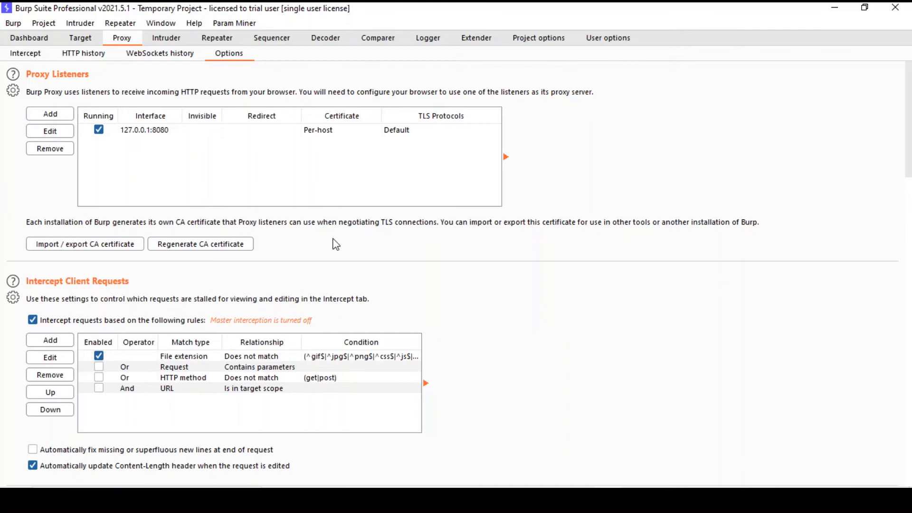
mouse_move(199, 264)
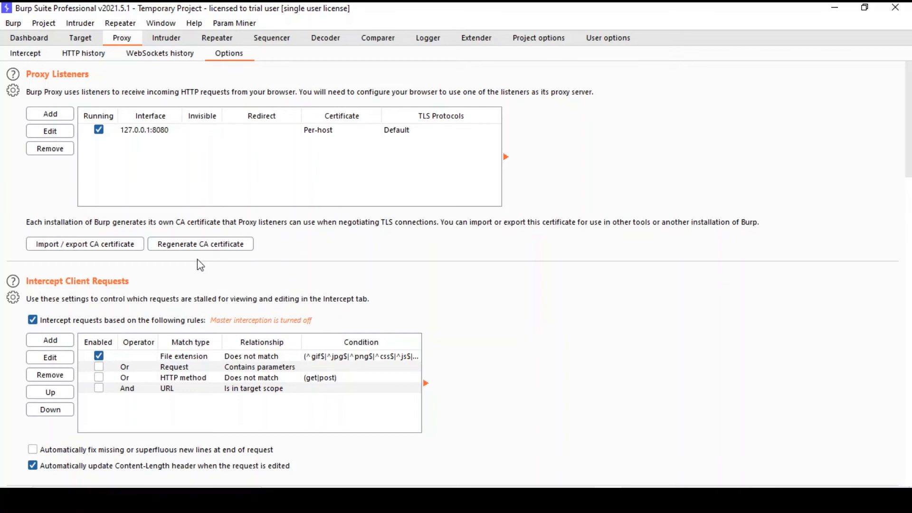
mouse_move(167, 267)
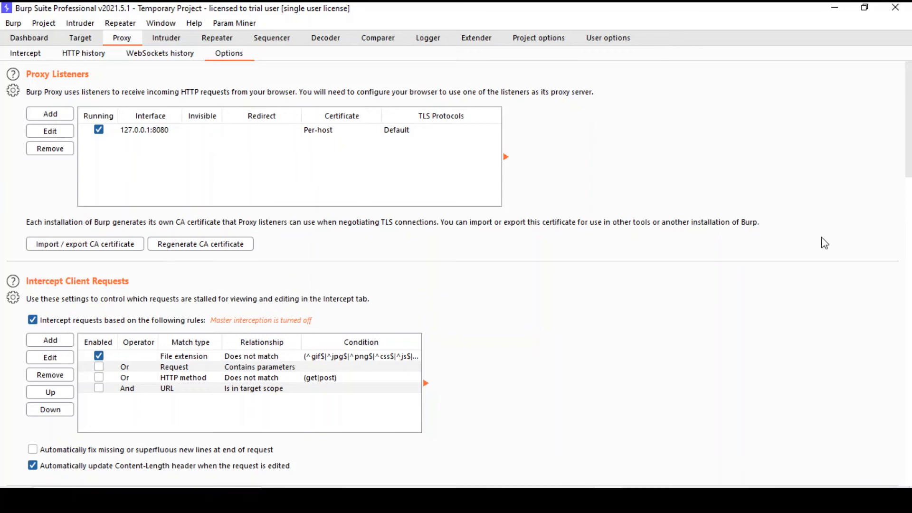
scroll(down, 3)
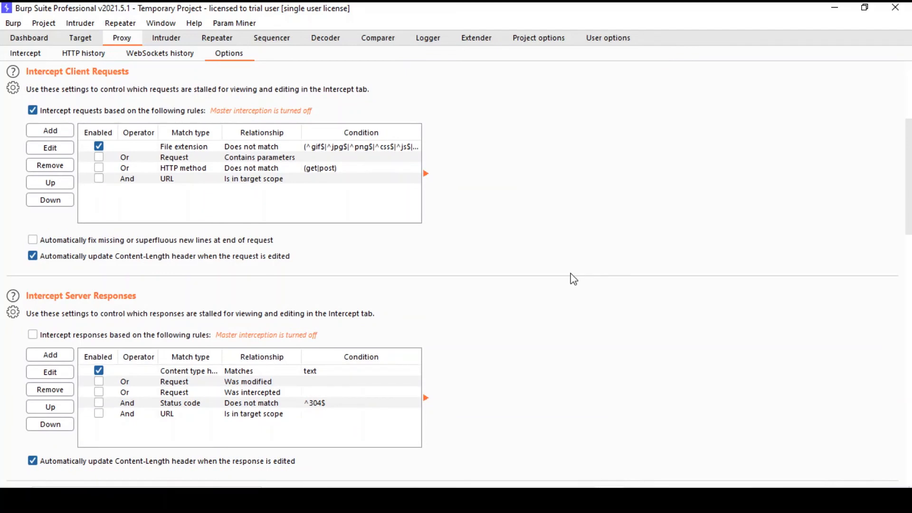
mouse_move(299, 294)
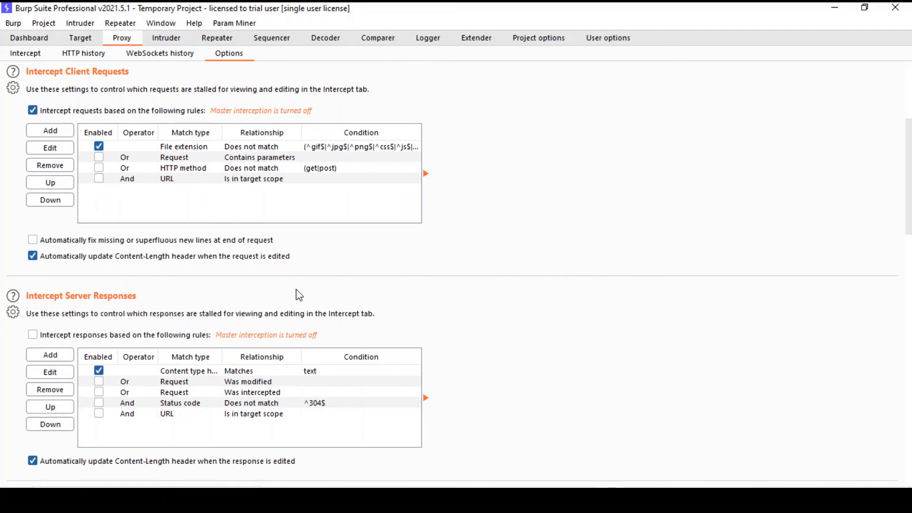
mouse_move(281, 296)
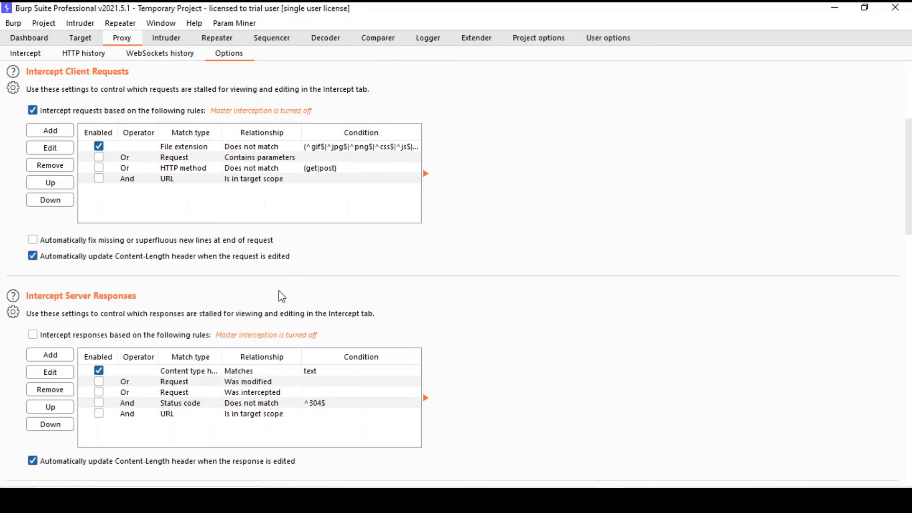
click(98, 146)
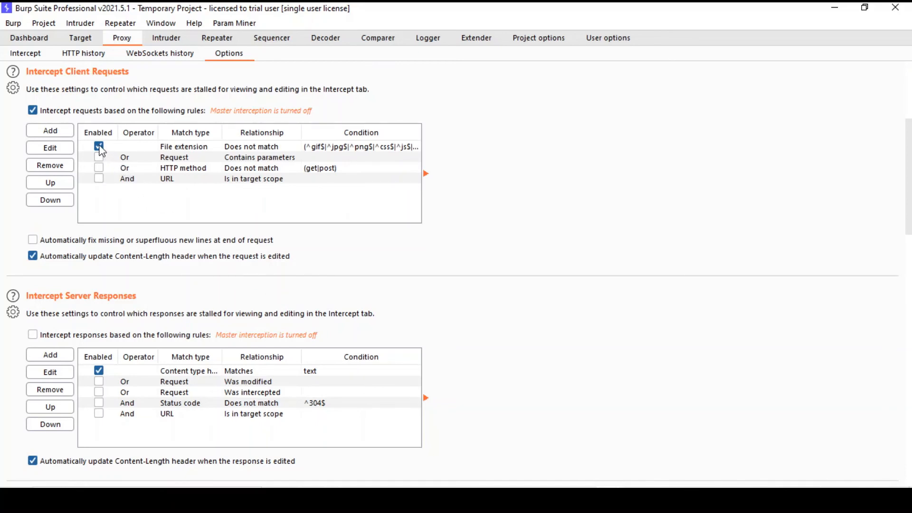
click(98, 146)
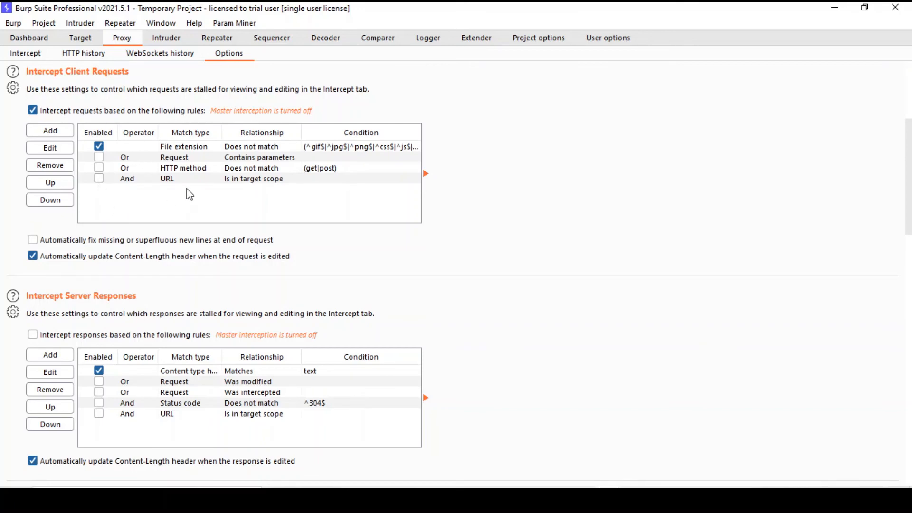
mouse_move(204, 197)
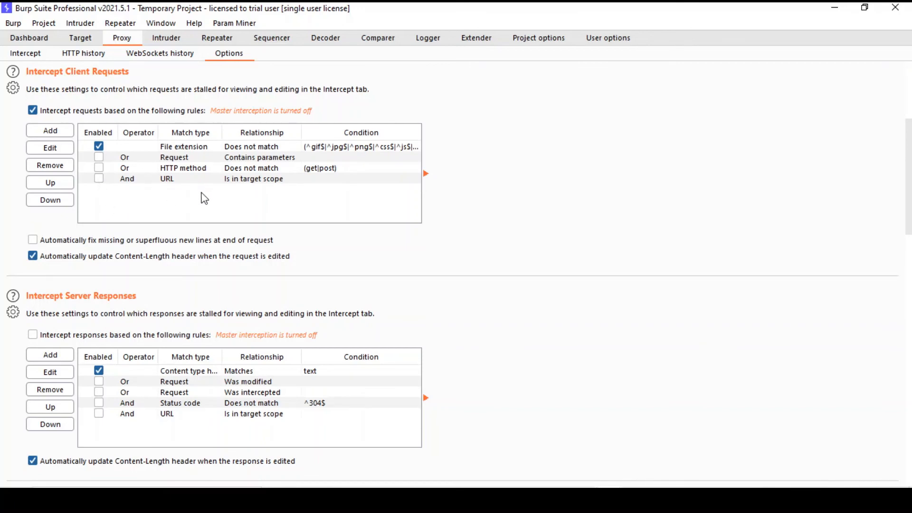
scroll(down, 3)
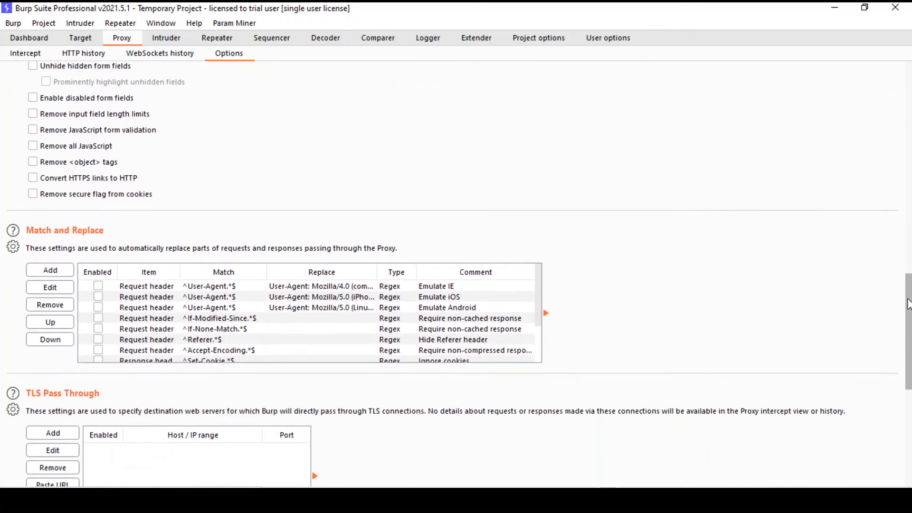
scroll(down, 3)
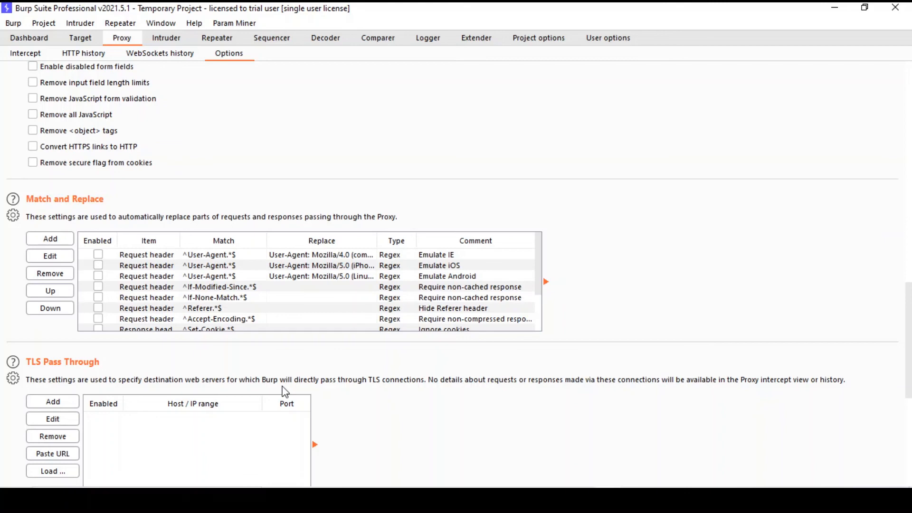
mouse_move(74, 383)
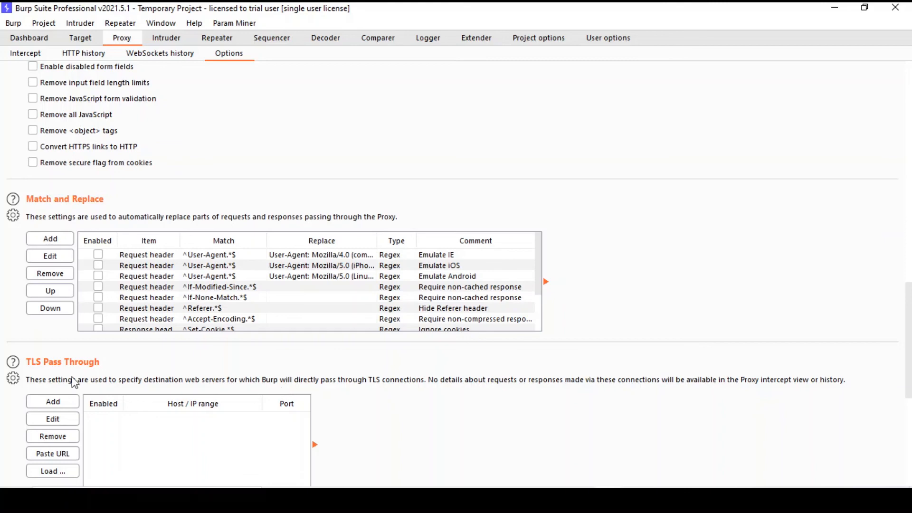